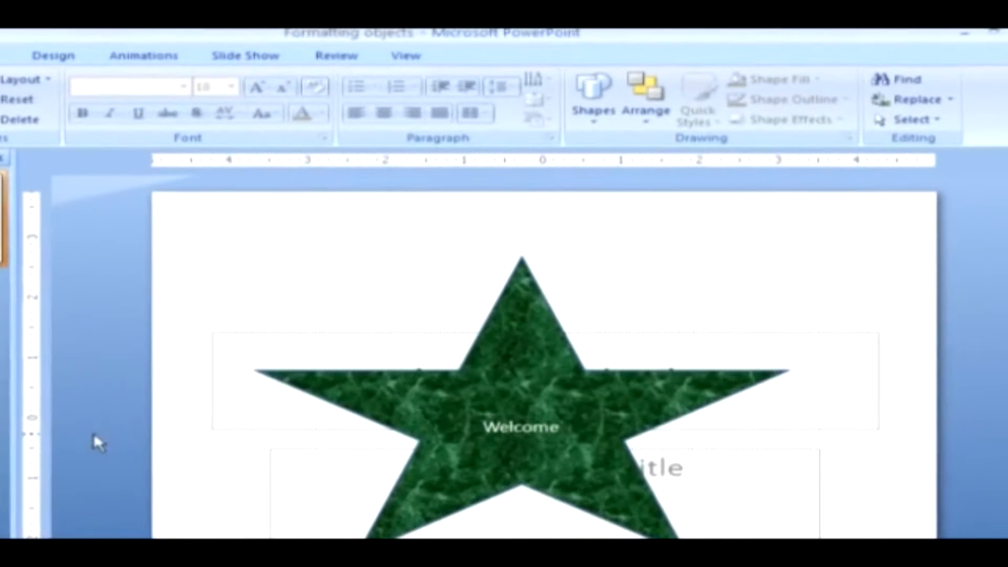
Replace the 'Welcome' star's green marbled texture with a blue fill from the Gradient gallery.
{"action": "left_click", "coordinate": [520, 322]}
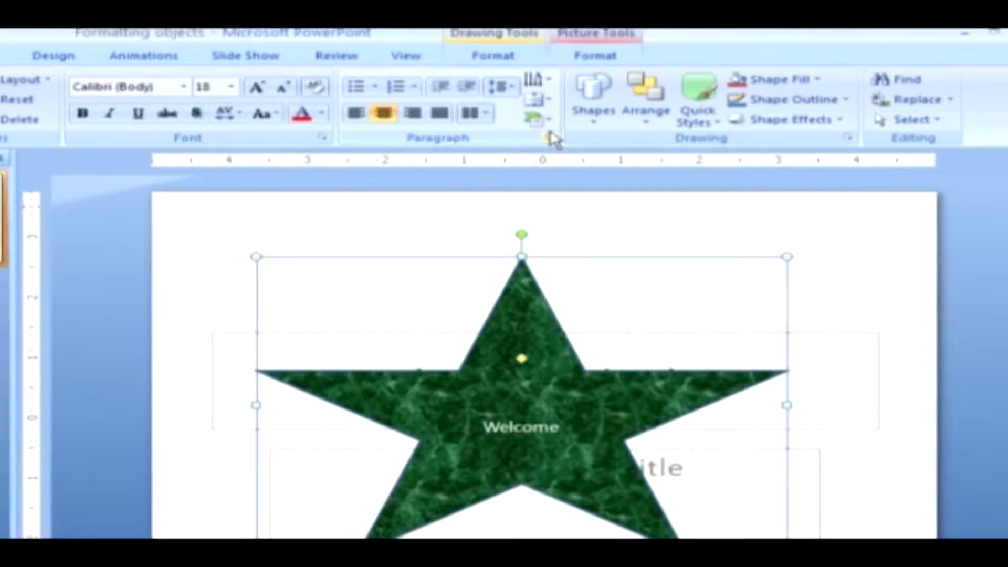
{"action": "left_click", "coordinate": [493, 55]}
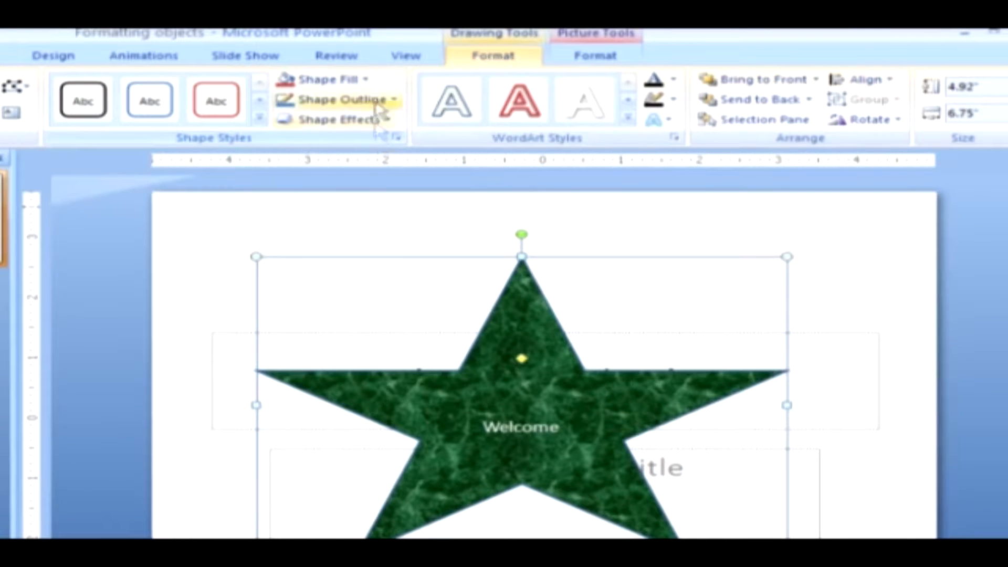
{"action": "left_click", "coordinate": [331, 79]}
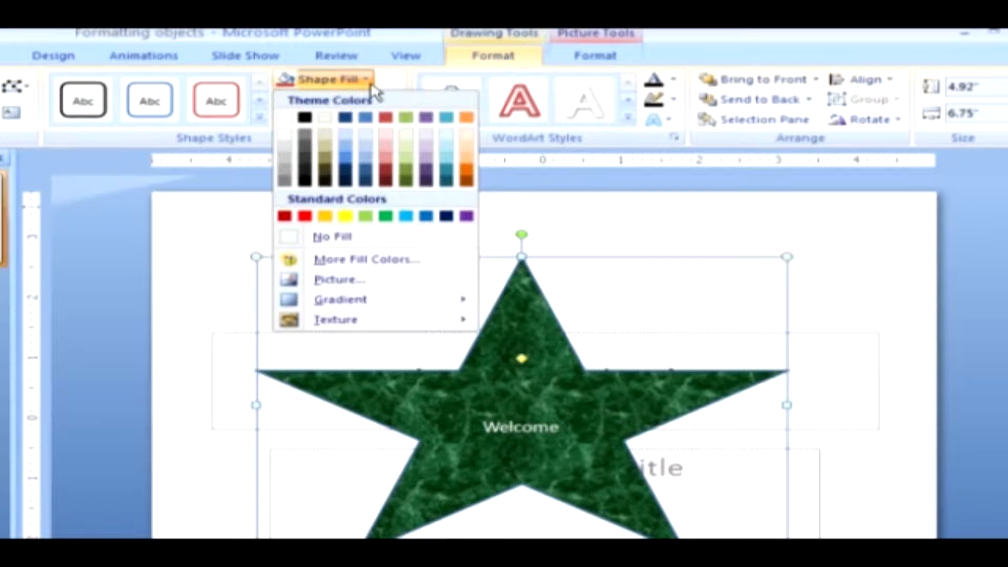
{"action": "left_click", "coordinate": [341, 299]}
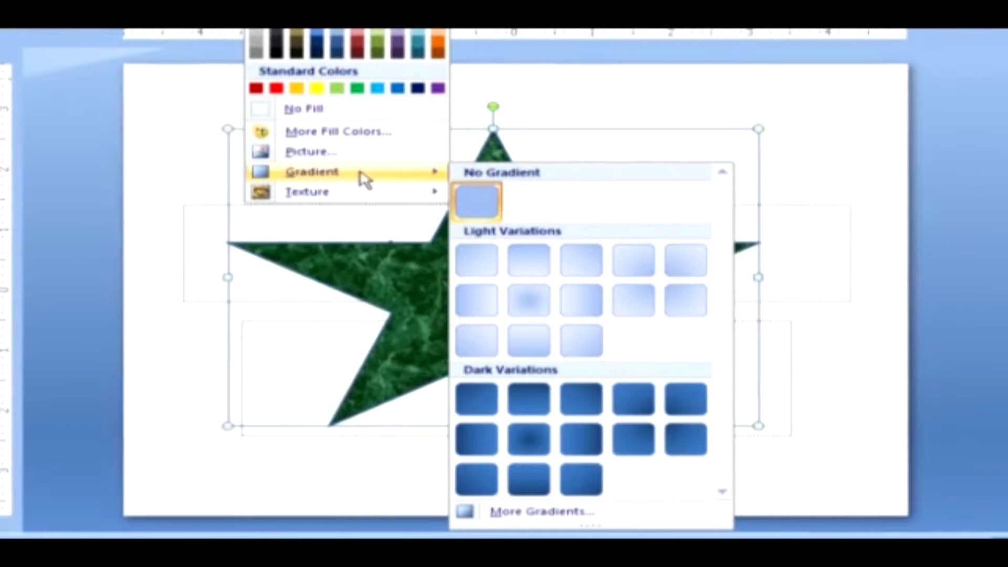
{"action": "mouse_move", "coordinate": [721, 356]}
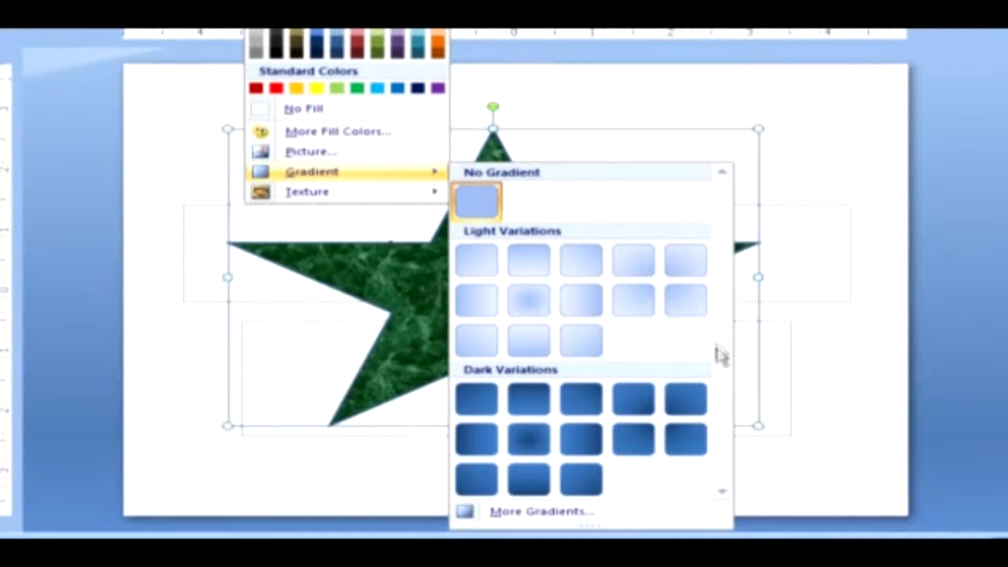
{"action": "mouse_move", "coordinate": [721, 351]}
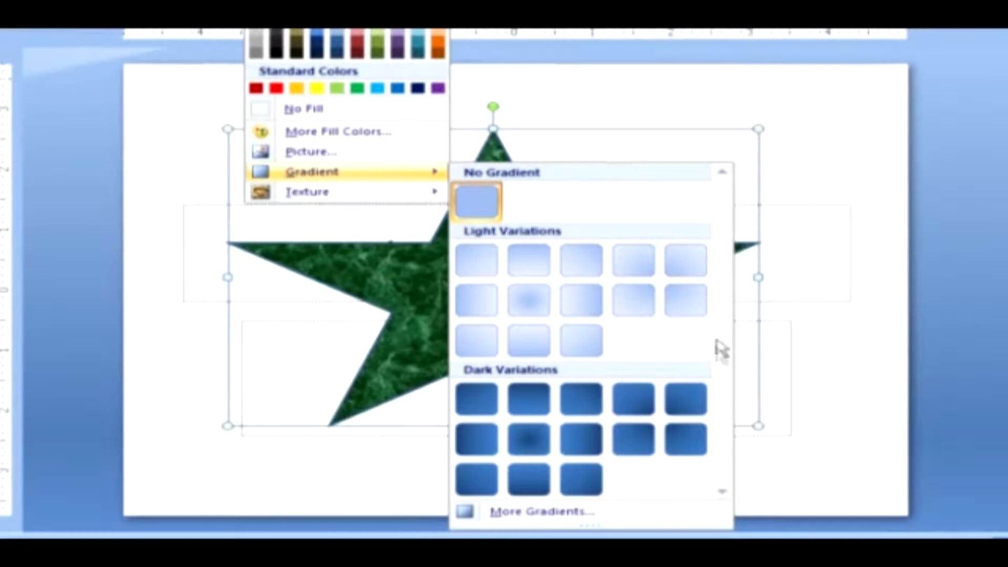
{"action": "left_click", "coordinate": [476, 340]}
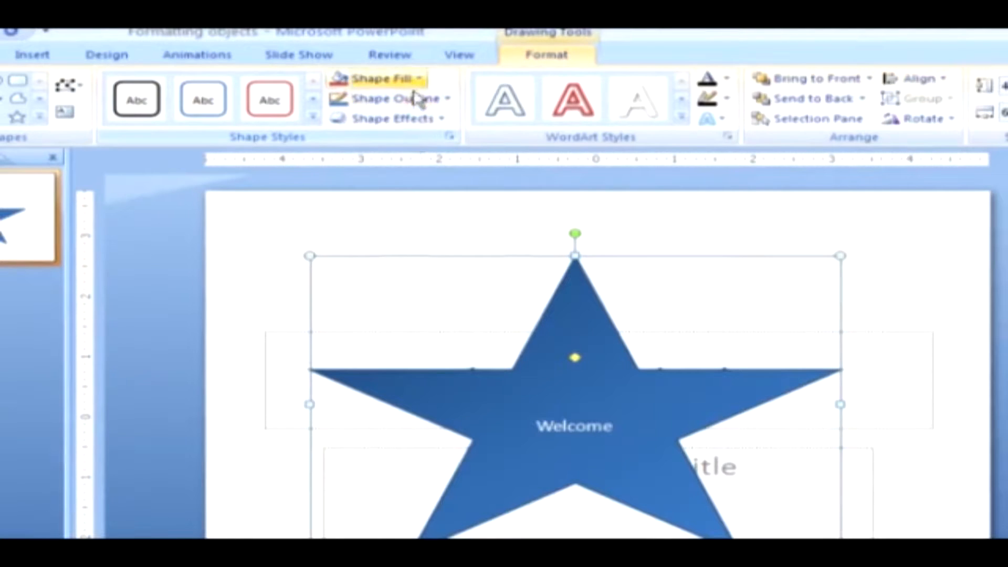
Give the star a purple-to-orange preset gradient via More Gradients and keep it.
{"action": "left_click", "coordinate": [378, 79]}
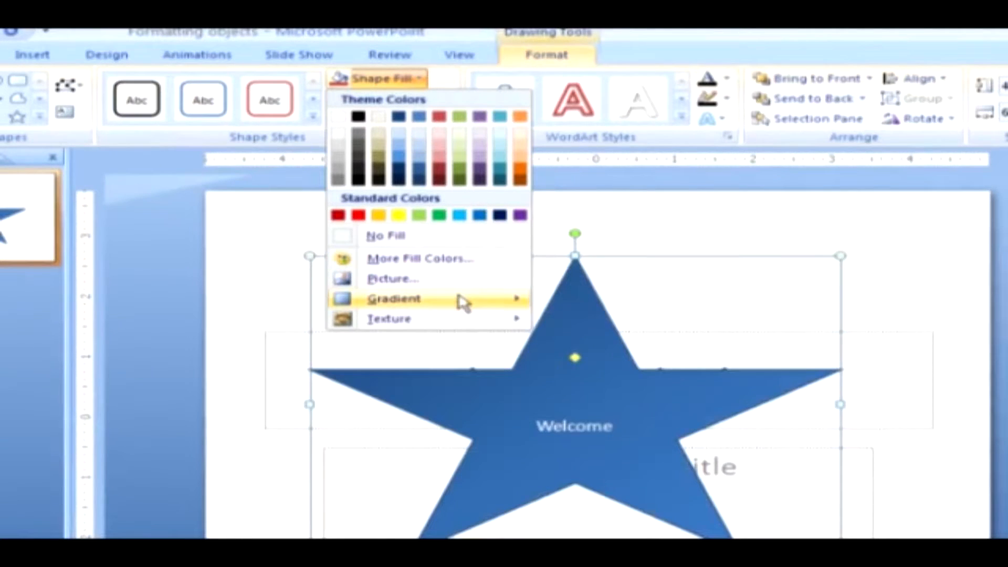
{"action": "mouse_move", "coordinate": [396, 298]}
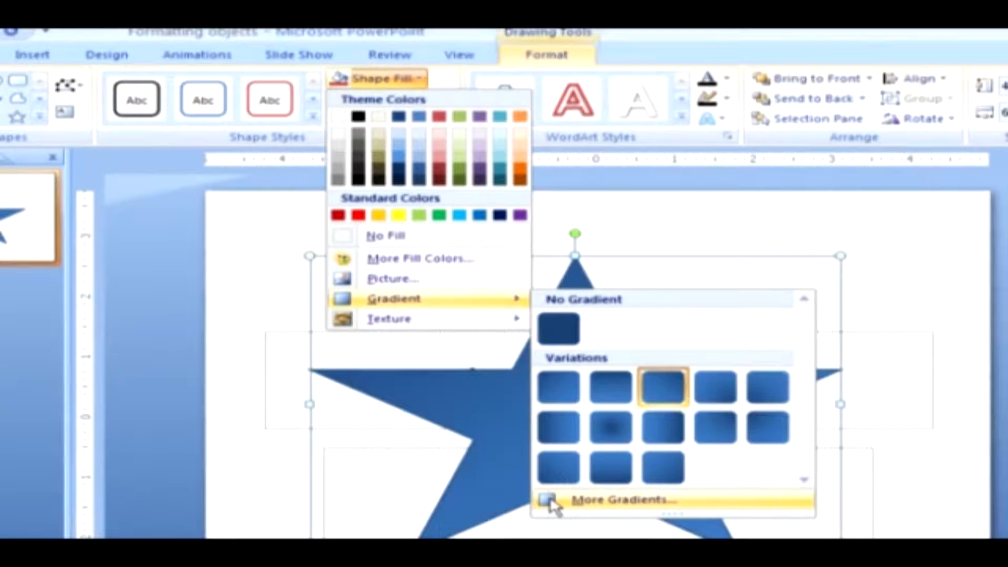
{"action": "left_click", "coordinate": [617, 500]}
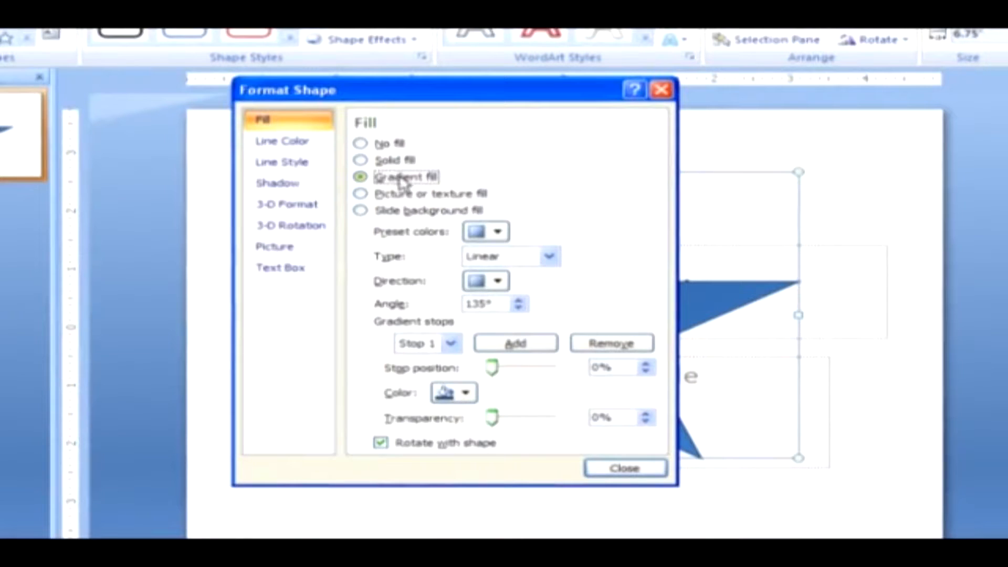
{"action": "left_click", "coordinate": [497, 232]}
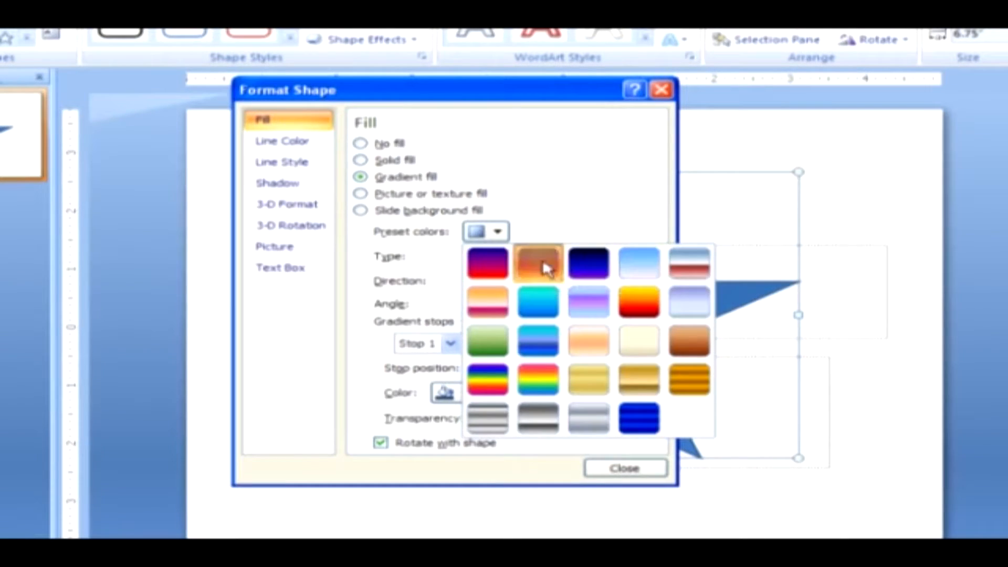
{"action": "left_click", "coordinate": [537, 263]}
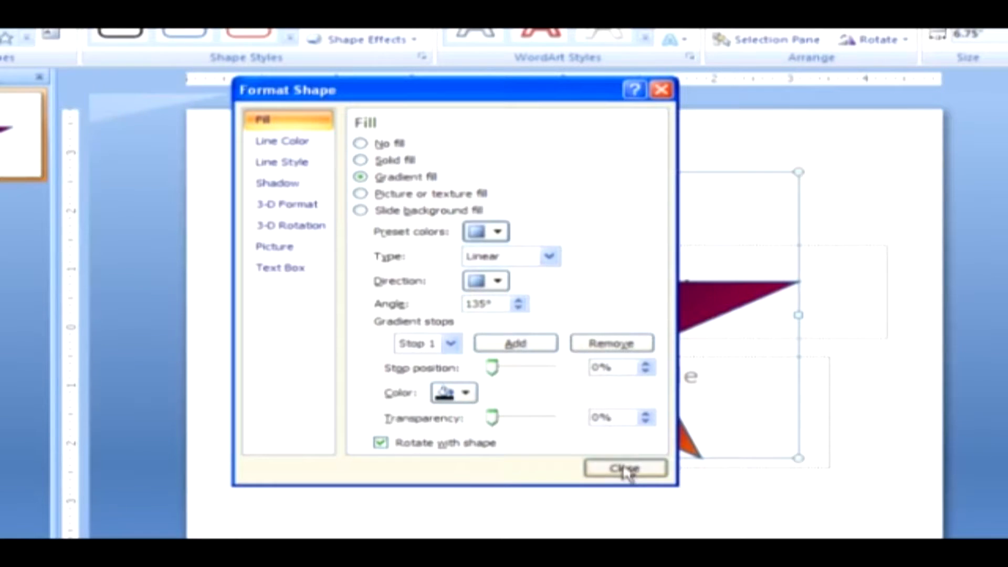
{"action": "left_click", "coordinate": [623, 467]}
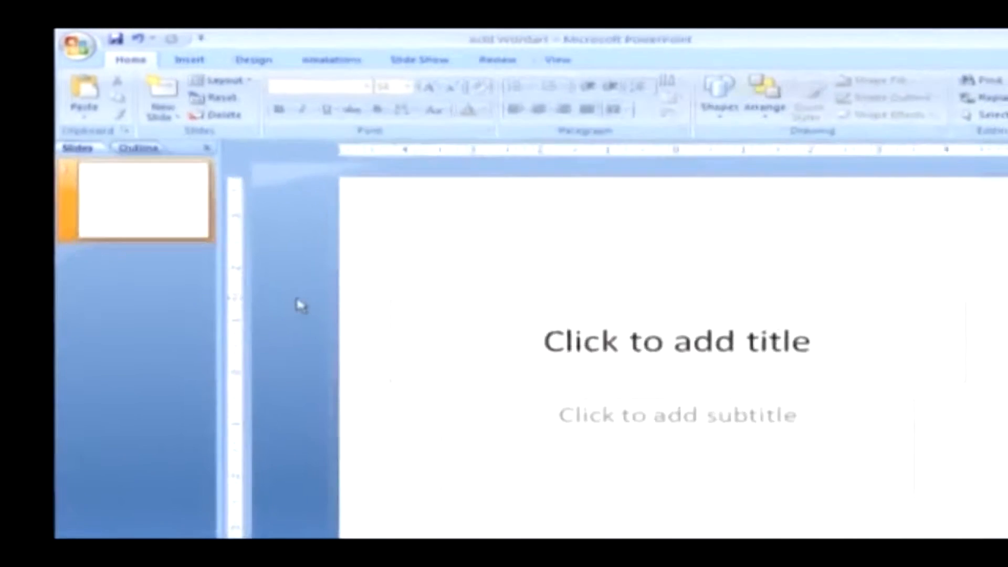
Insert a blue outlined WordArt object on the blank title slide of Add Wordart.
{"action": "left_click", "coordinate": [207, 65]}
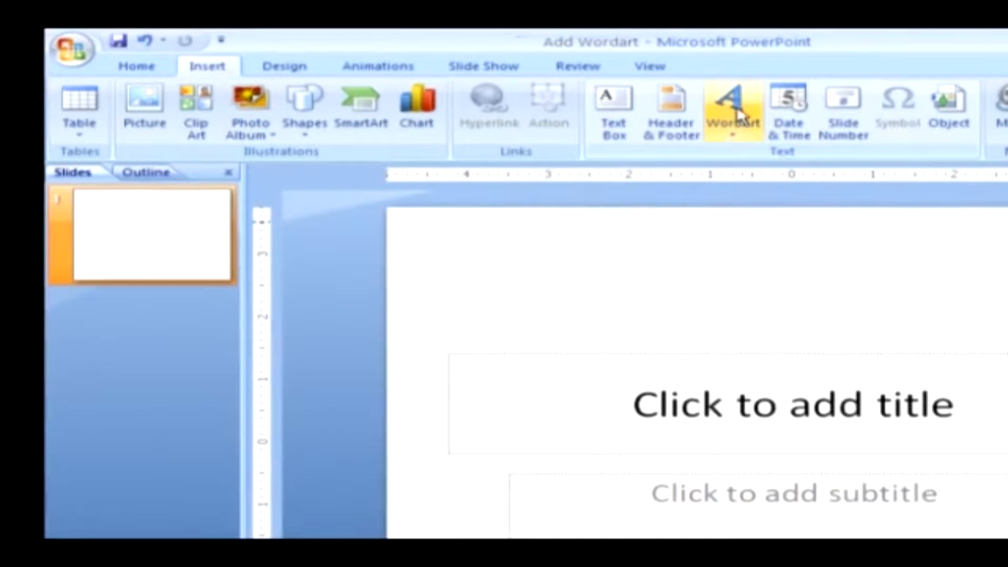
{"action": "left_click", "coordinate": [732, 110]}
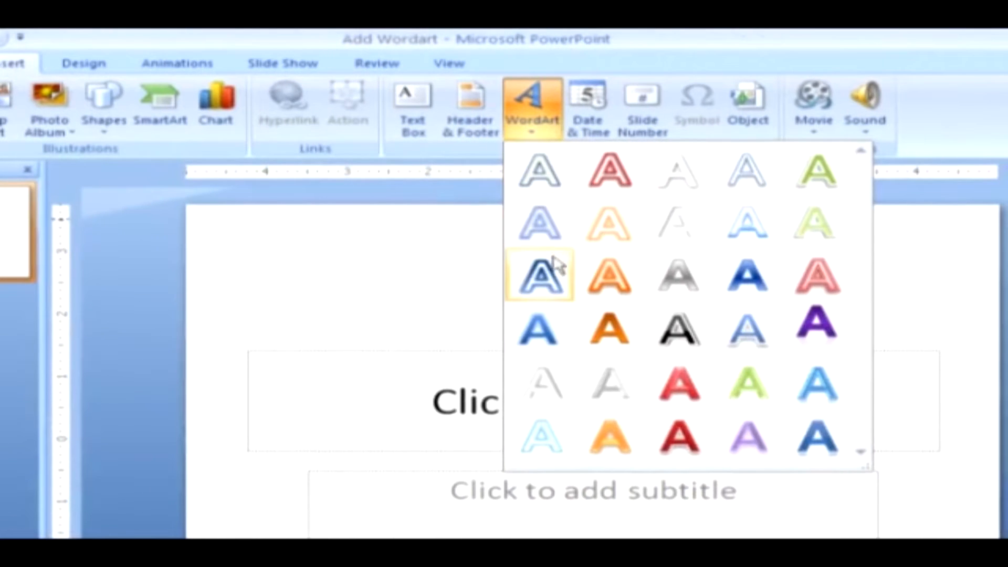
{"action": "left_click", "coordinate": [539, 276]}
{"action": "type", "text": "W"}
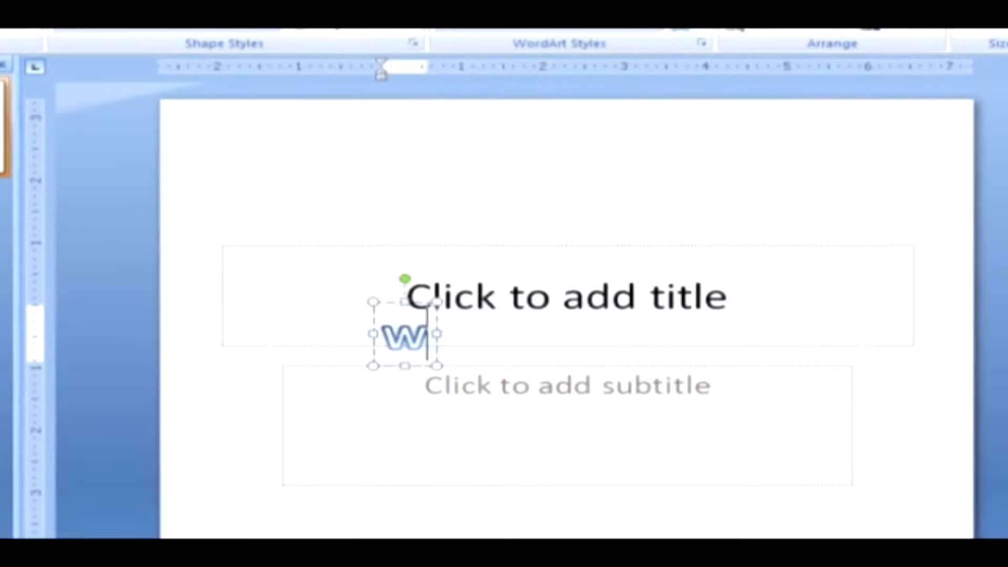
Make the WordArt read 'Hello world' and reselect it.
{"action": "type", "text": "orld"}
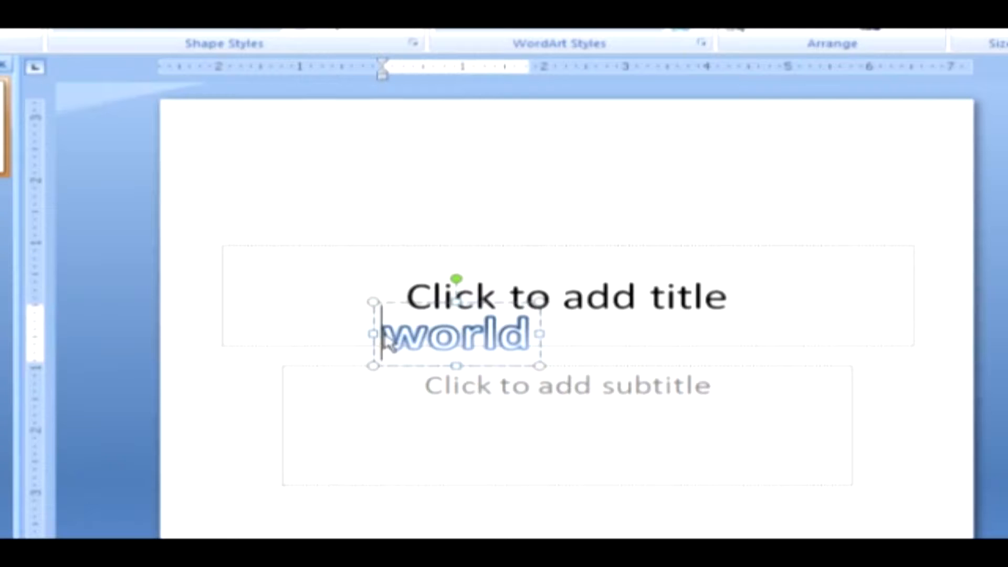
{"action": "type", "text": "hell"}
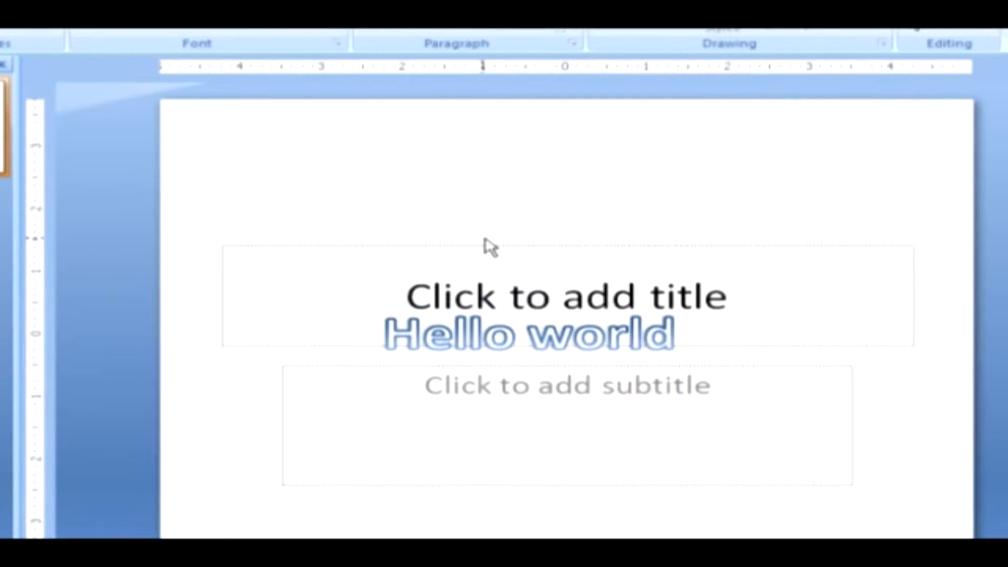
{"action": "left_click", "coordinate": [527, 334]}
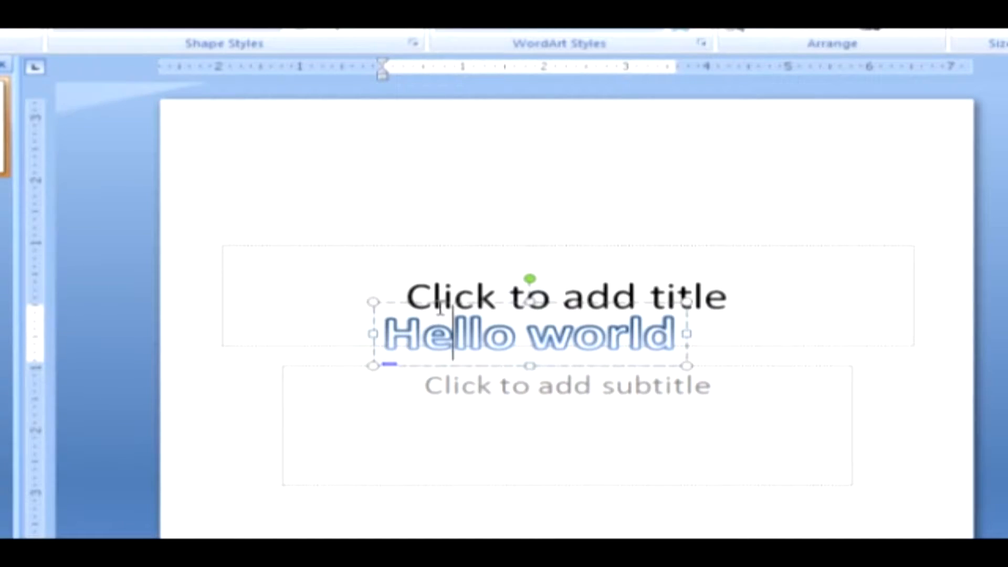
{"action": "left_click_drag", "start_coordinate": [530, 278], "coordinate": [573, 278]}
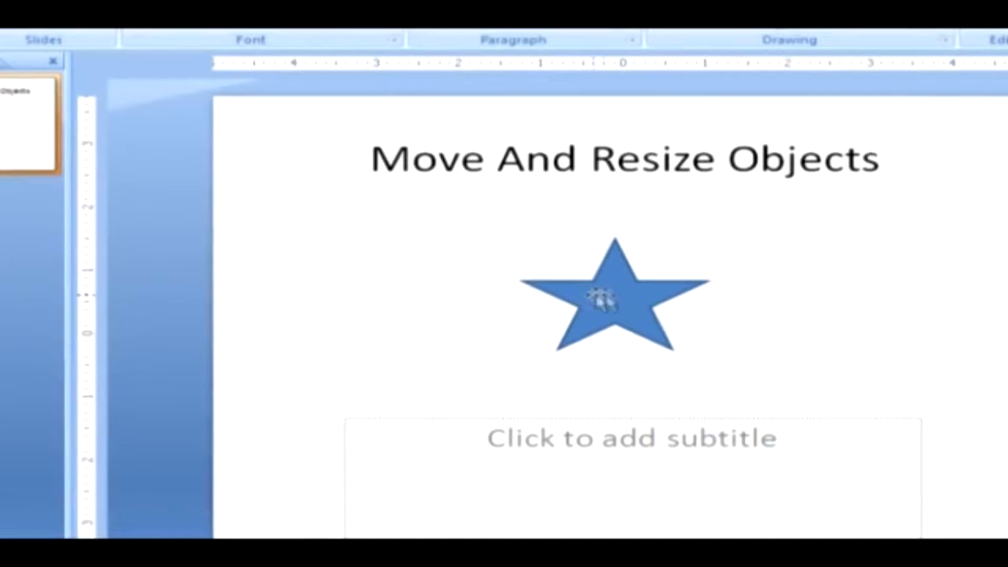
Thin the blue star's points into slim, sharp arms using its adjustment handle.
{"action": "left_click", "coordinate": [615, 297]}
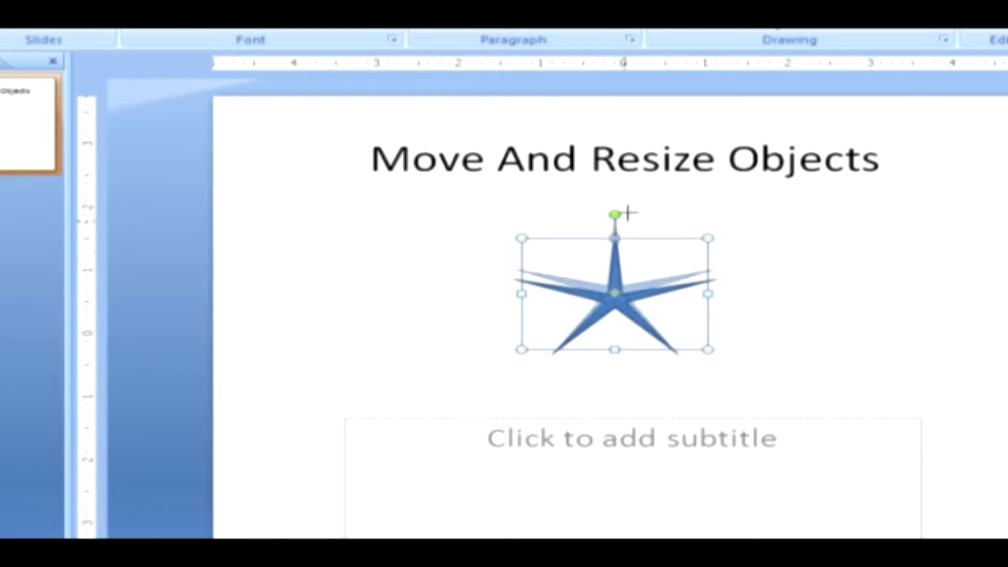
{"action": "left_click_drag", "start_coordinate": [614, 234], "coordinate": [614, 196]}
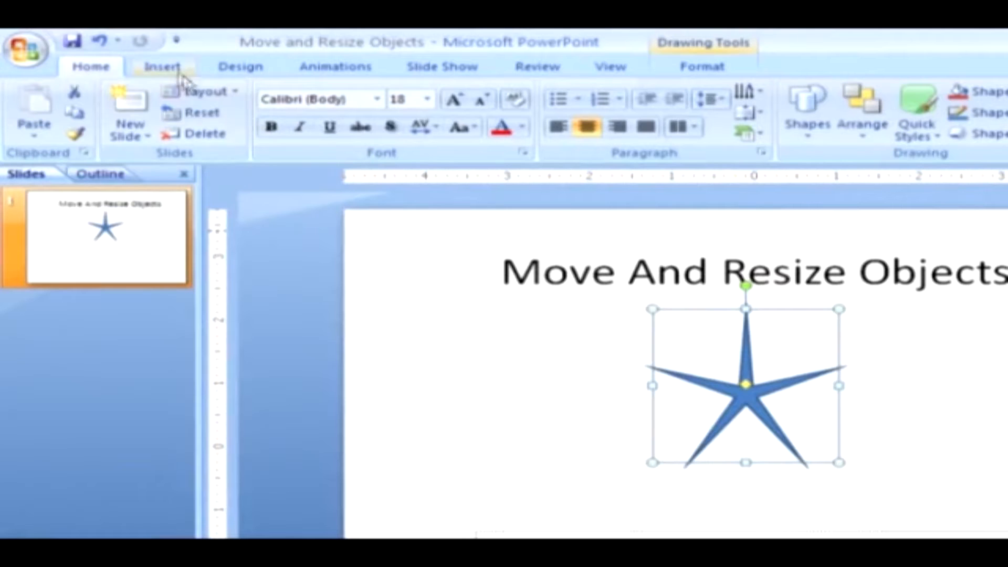
Draw a light blue cloud shape to the left of the star.
{"action": "left_click", "coordinate": [163, 66]}
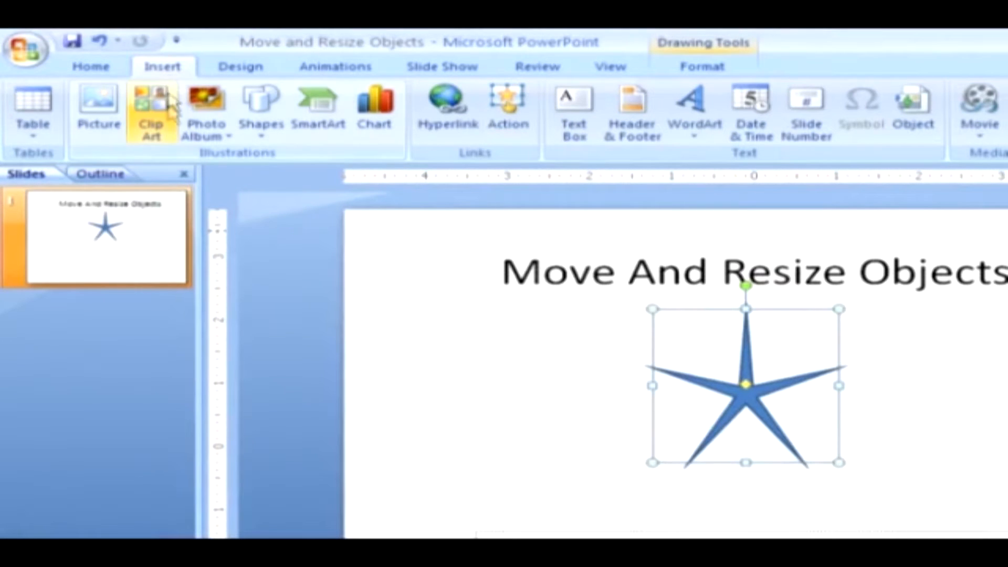
{"action": "left_click", "coordinate": [261, 109]}
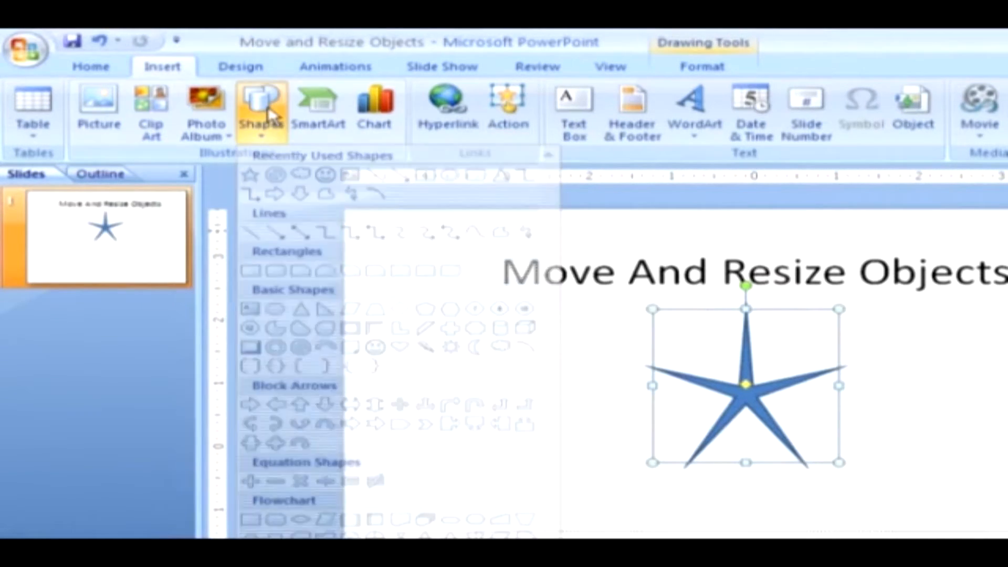
{"action": "left_click", "coordinate": [262, 109]}
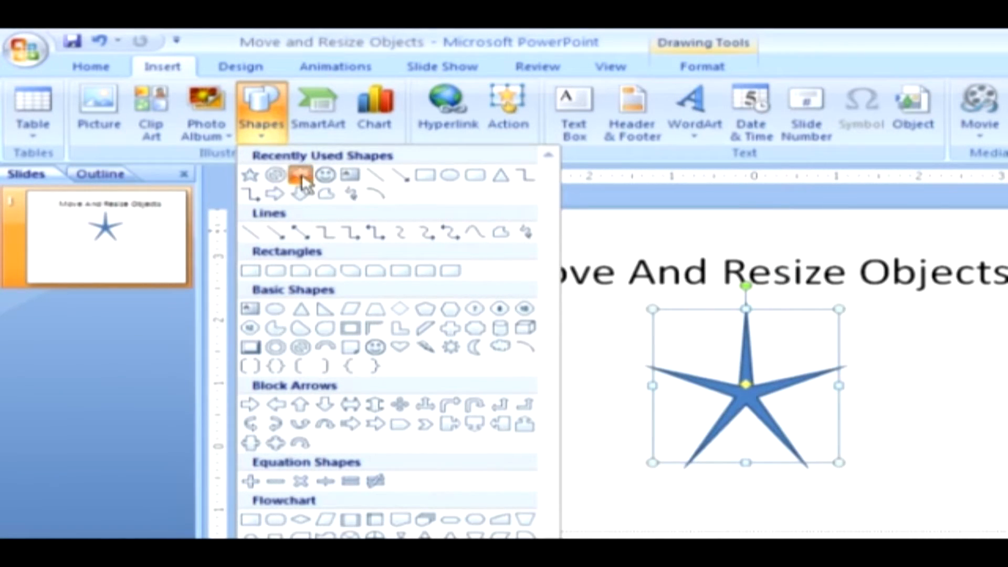
{"action": "left_click", "coordinate": [300, 175]}
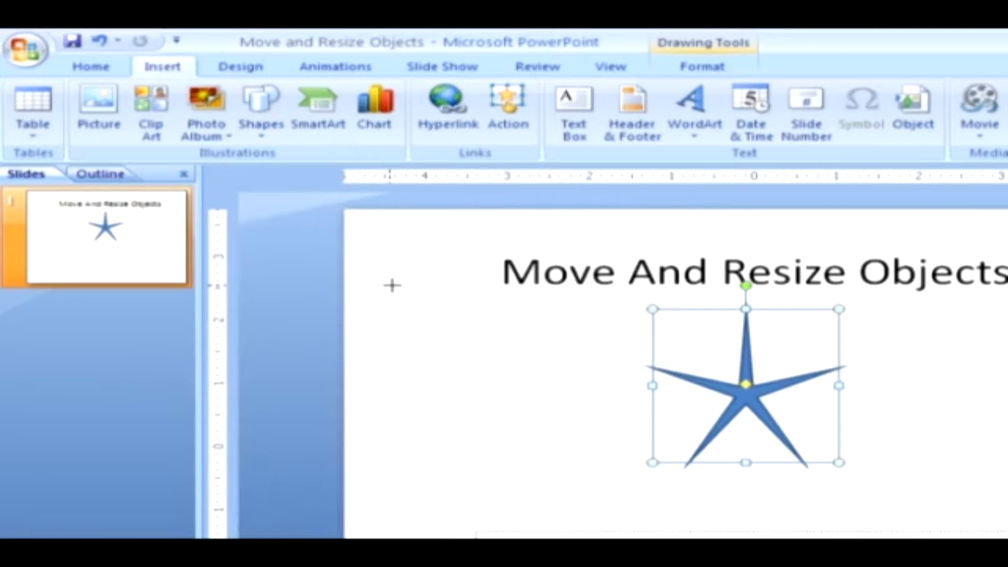
{"action": "left_click_drag", "start_coordinate": [392, 286], "coordinate": [540, 430]}
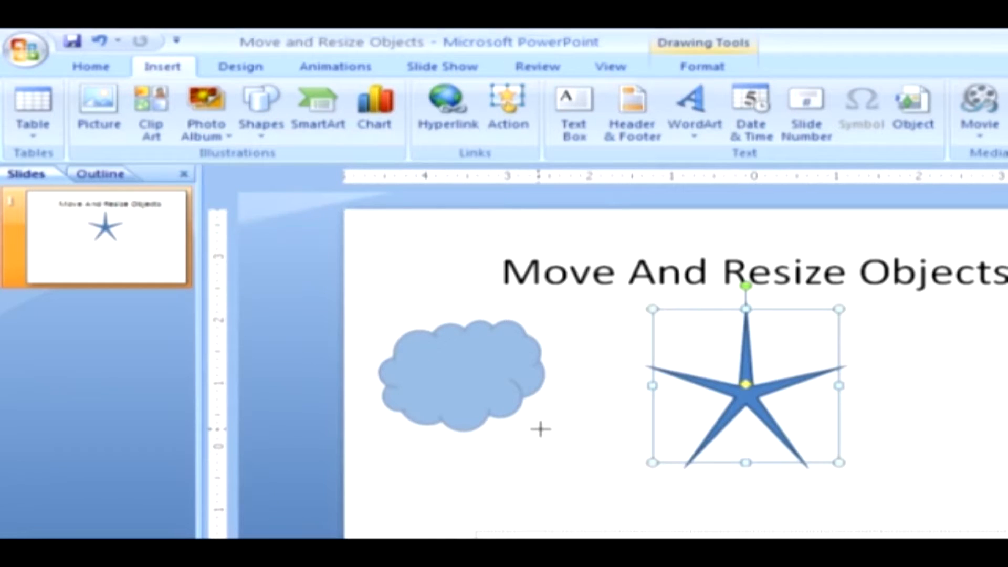
{"action": "left_click", "coordinate": [450, 373]}
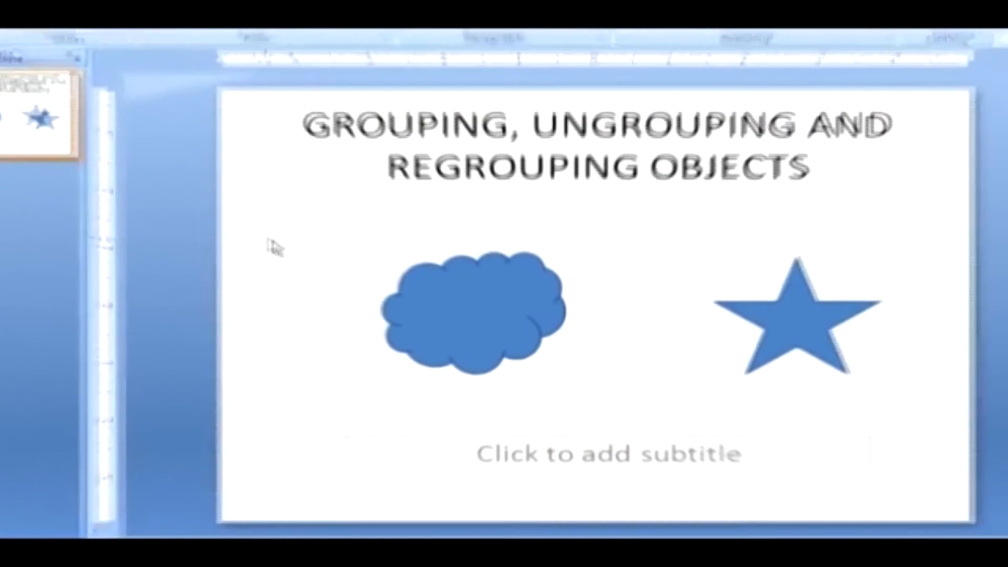
Group the selected cloud and star into one object and select the cloud within it.
{"action": "left_click", "coordinate": [470, 303]}
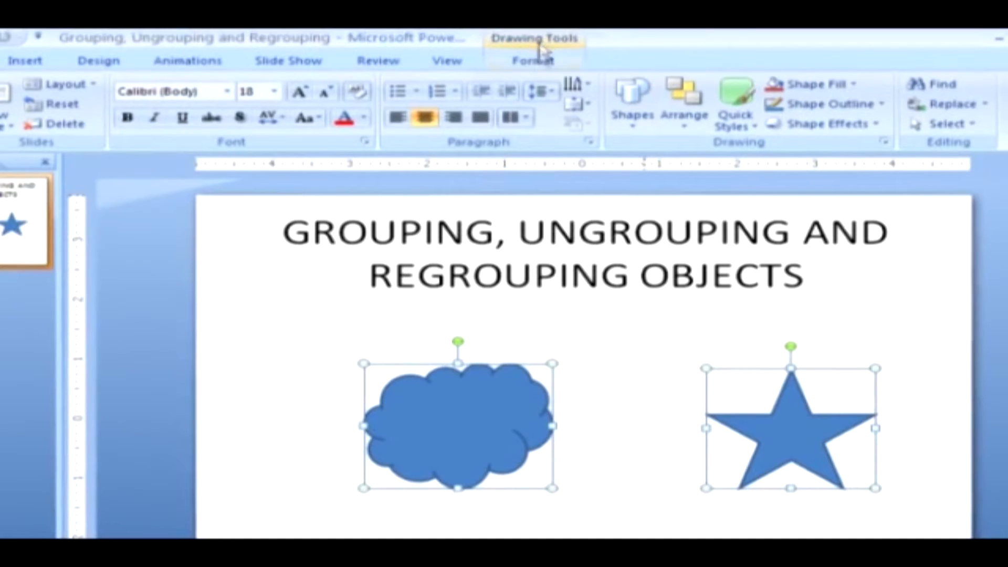
{"action": "left_click", "coordinate": [531, 61]}
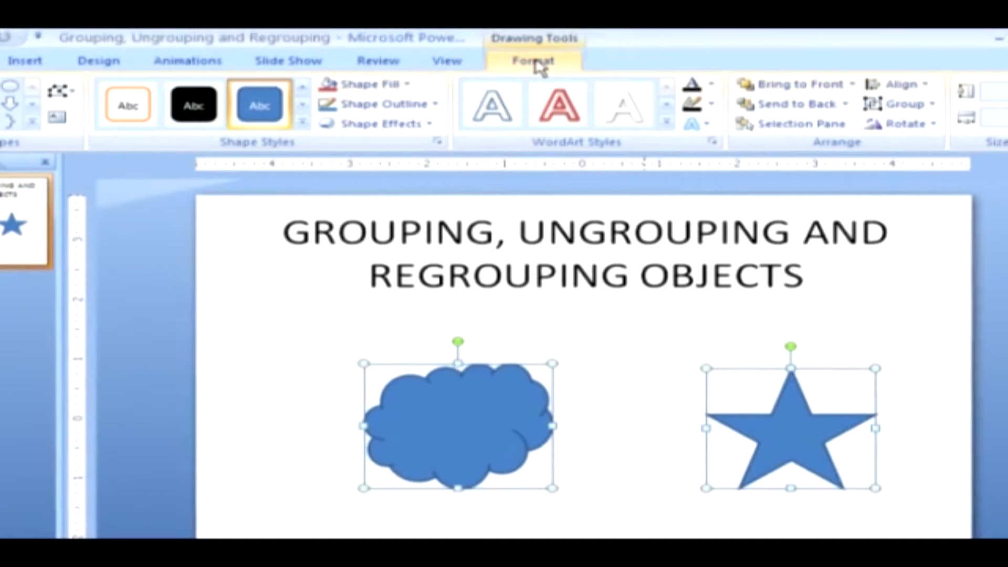
{"action": "mouse_move", "coordinate": [894, 148]}
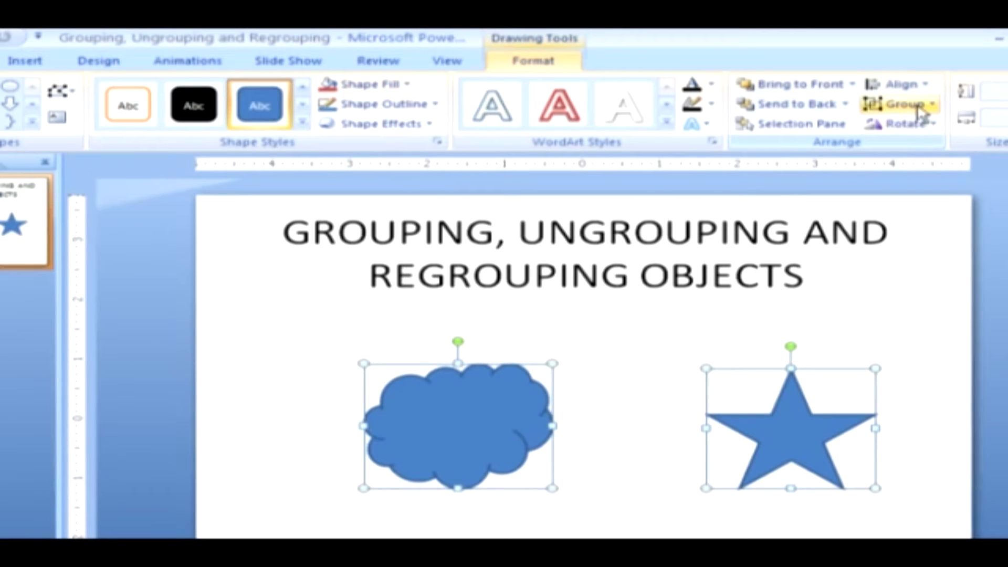
{"action": "left_click", "coordinate": [906, 102]}
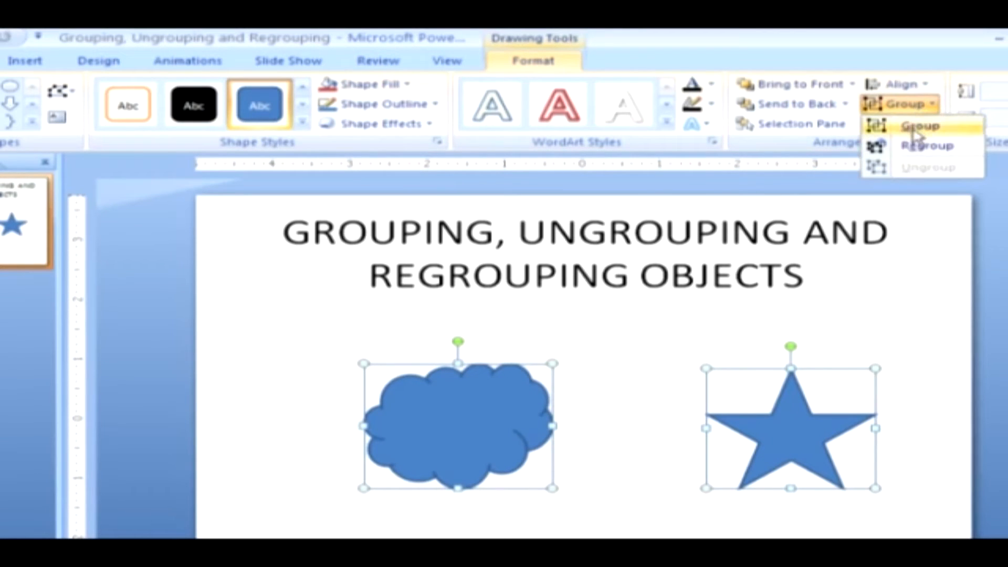
{"action": "left_click", "coordinate": [918, 125]}
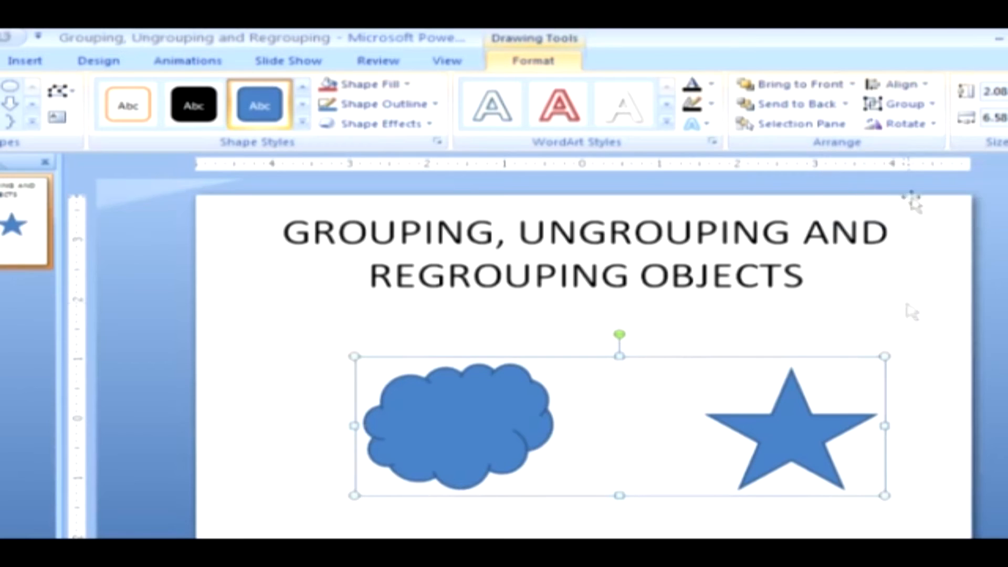
{"action": "mouse_move", "coordinate": [662, 524]}
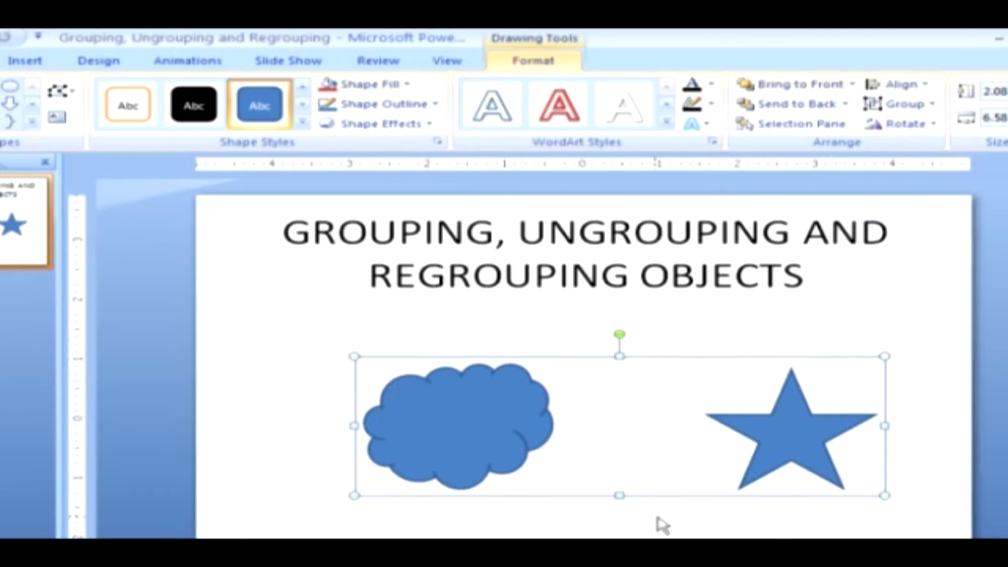
{"action": "mouse_move", "coordinate": [772, 530]}
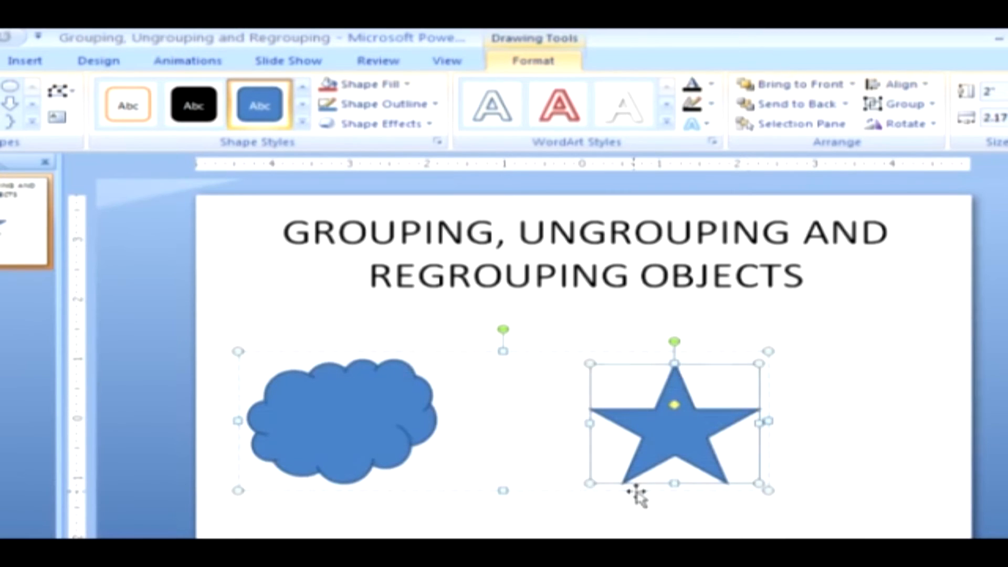
{"action": "left_click", "coordinate": [340, 418]}
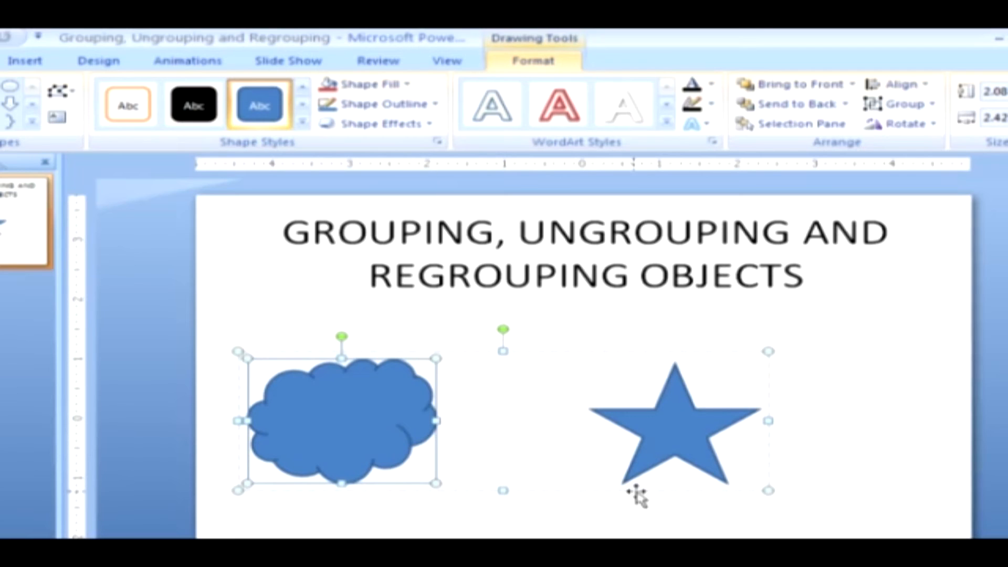
Ungroup the cloud and star back into two separate shapes.
{"action": "left_click", "coordinate": [673, 421]}
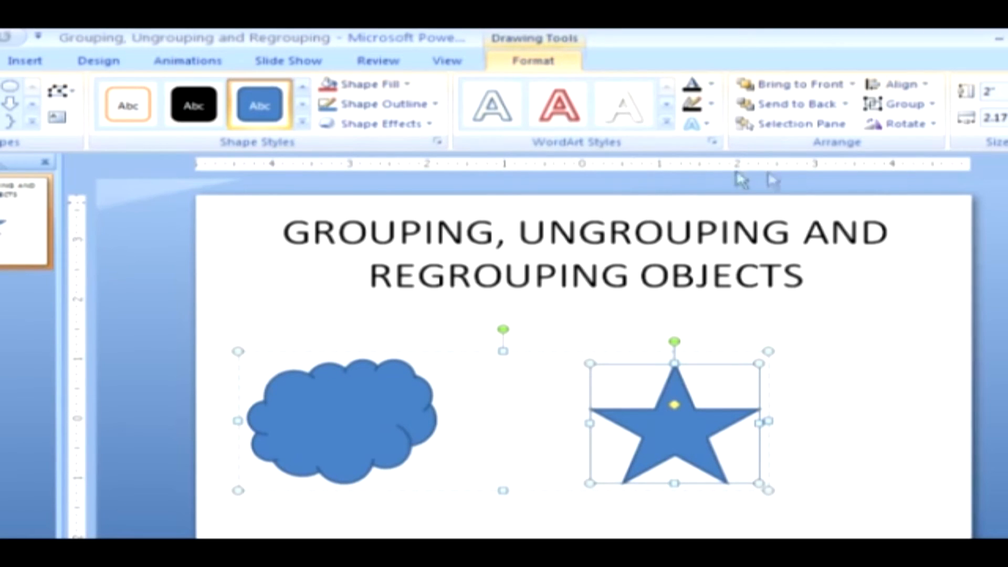
{"action": "left_click", "coordinate": [906, 103]}
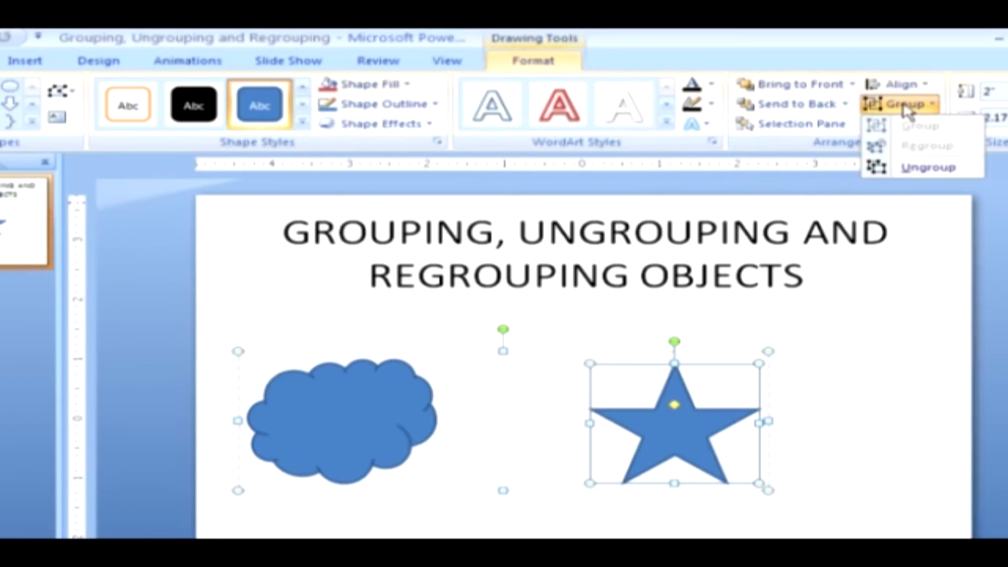
{"action": "left_click", "coordinate": [926, 167]}
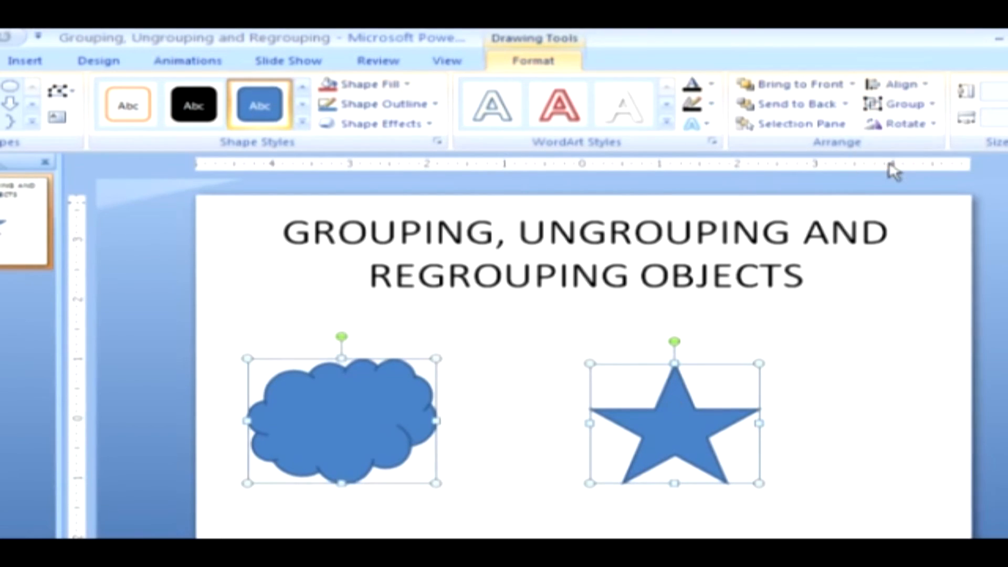
{"action": "mouse_move", "coordinate": [421, 503]}
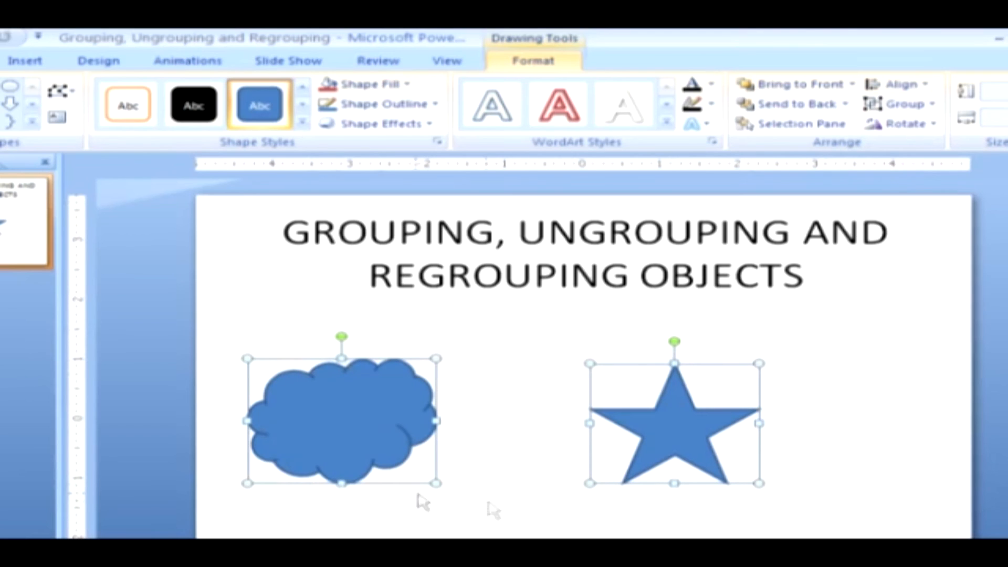
{"action": "mouse_move", "coordinate": [534, 503]}
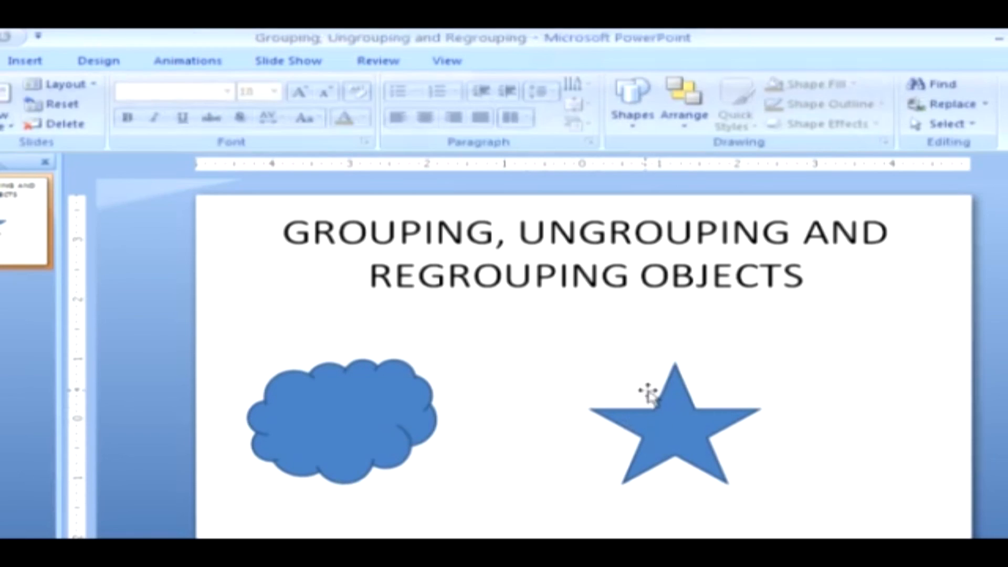
Regroup the cloud and star into a single object from the star alone.
{"action": "left_click", "coordinate": [674, 421]}
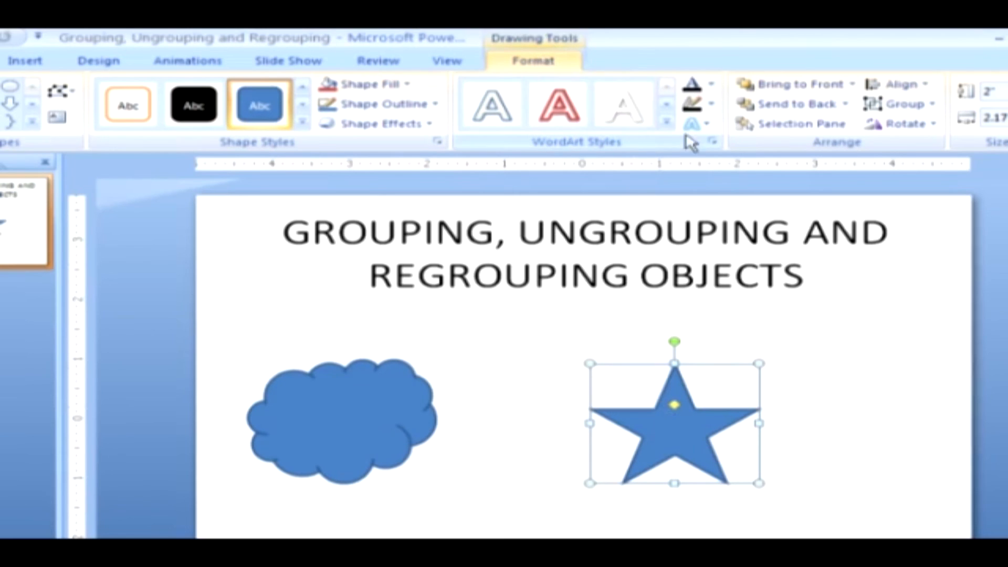
{"action": "mouse_move", "coordinate": [907, 149]}
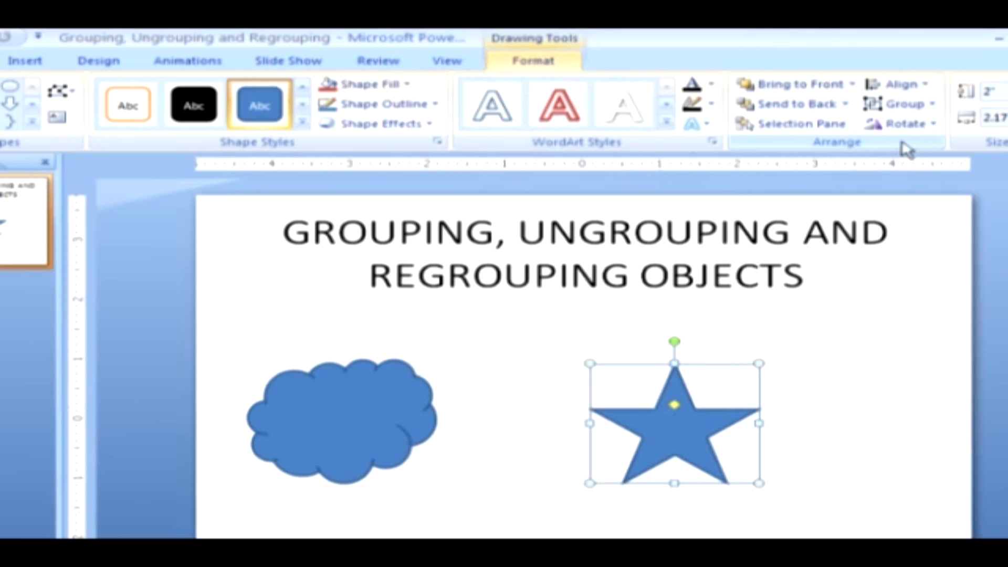
{"action": "left_click", "coordinate": [906, 103]}
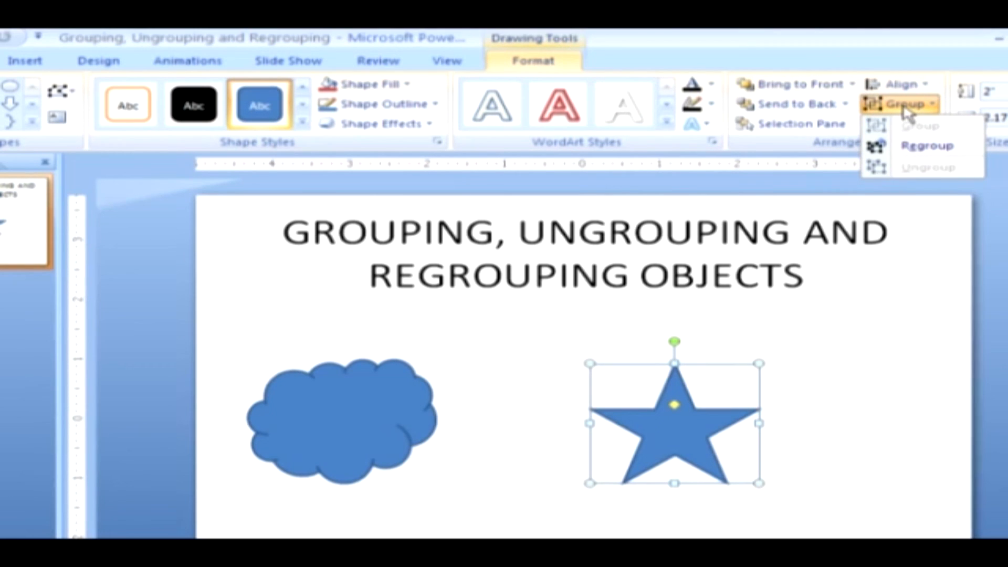
{"action": "left_click", "coordinate": [926, 145]}
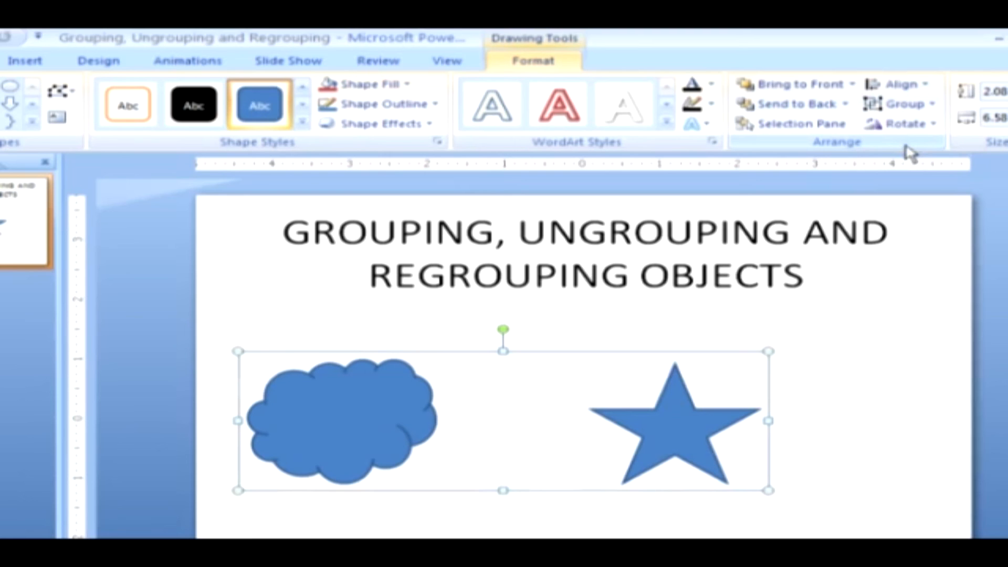